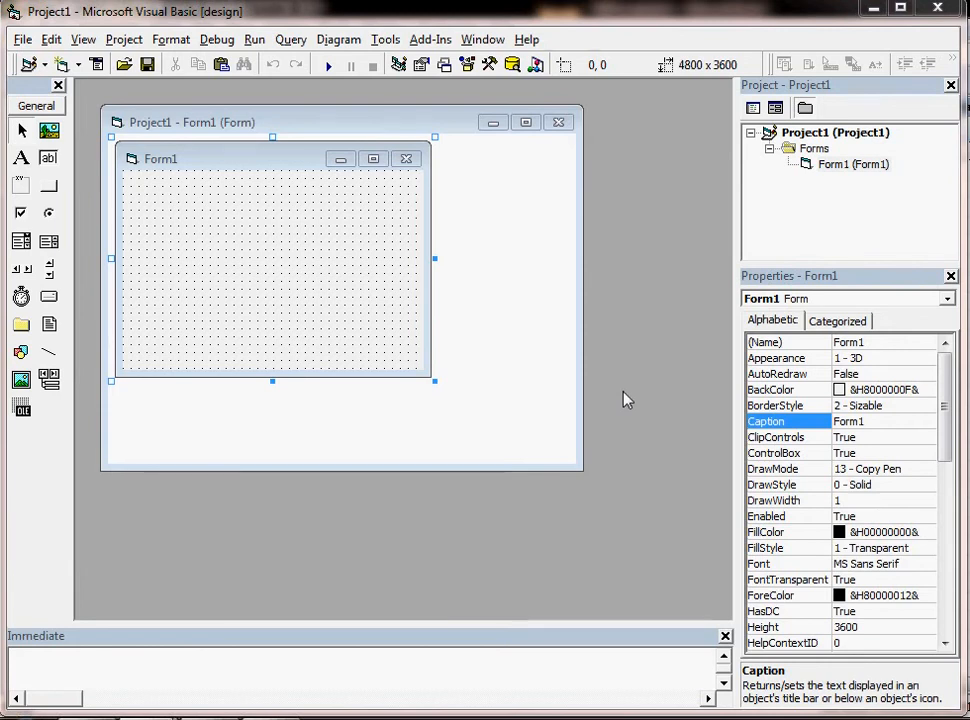
mouse_move(556, 384)
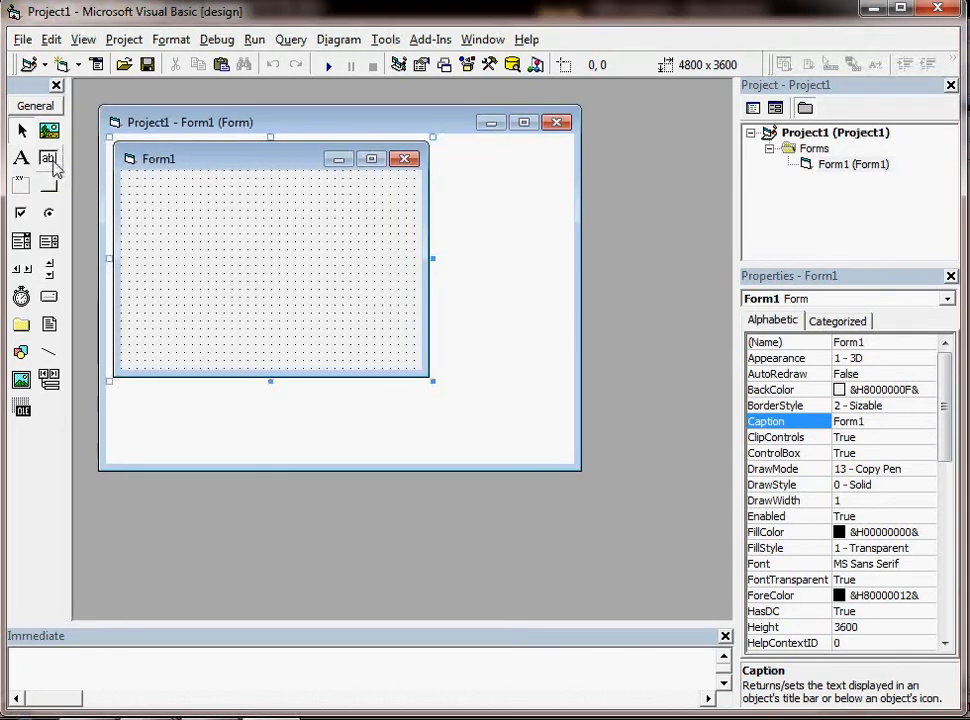
mouse_move(52, 160)
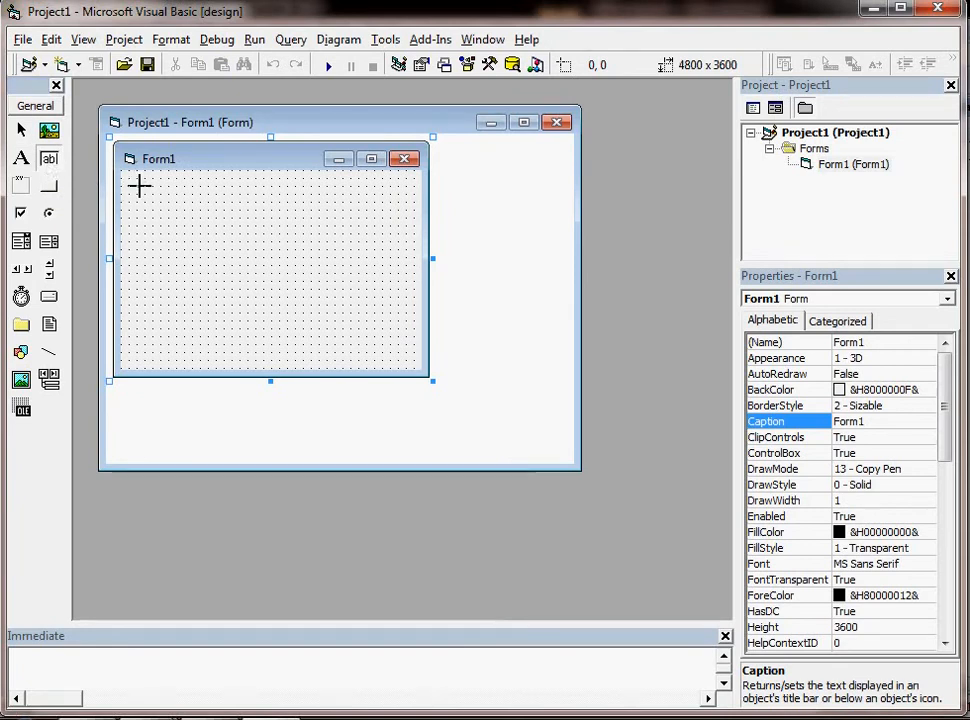
mouse_move(388, 228)
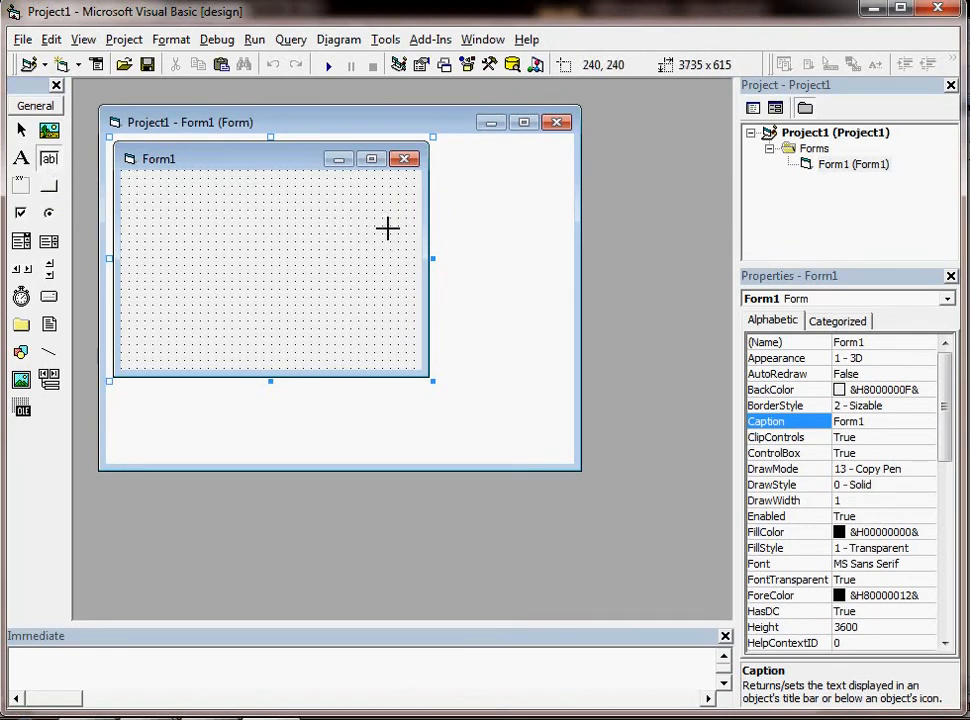
- Draw a text box across the top of Form1, run it and enter Hi
drag(136, 184, 390, 230)
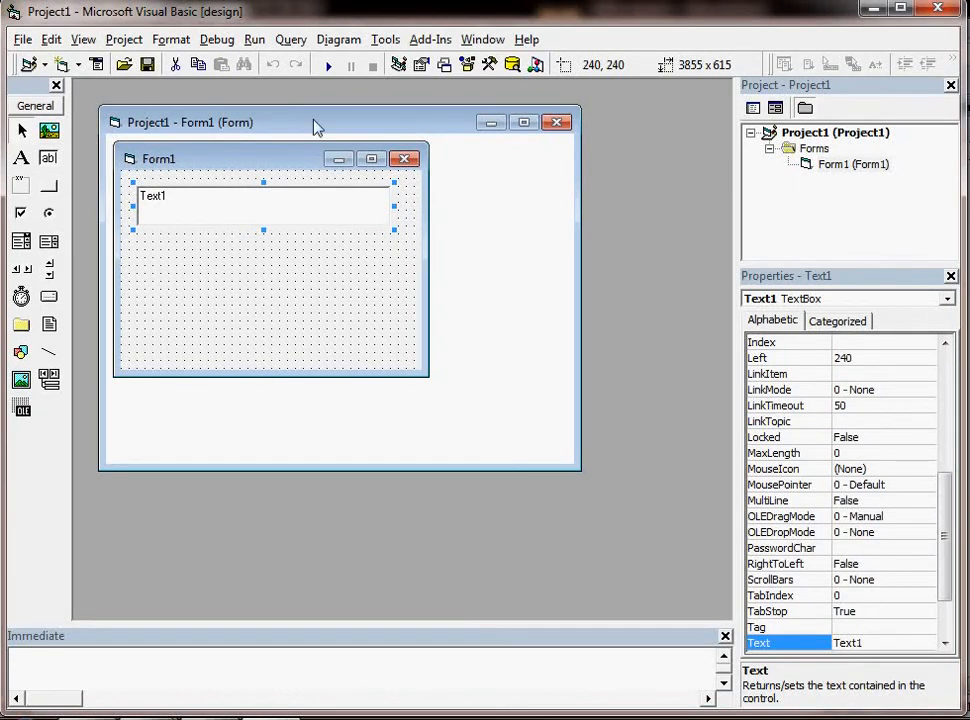
click(328, 64)
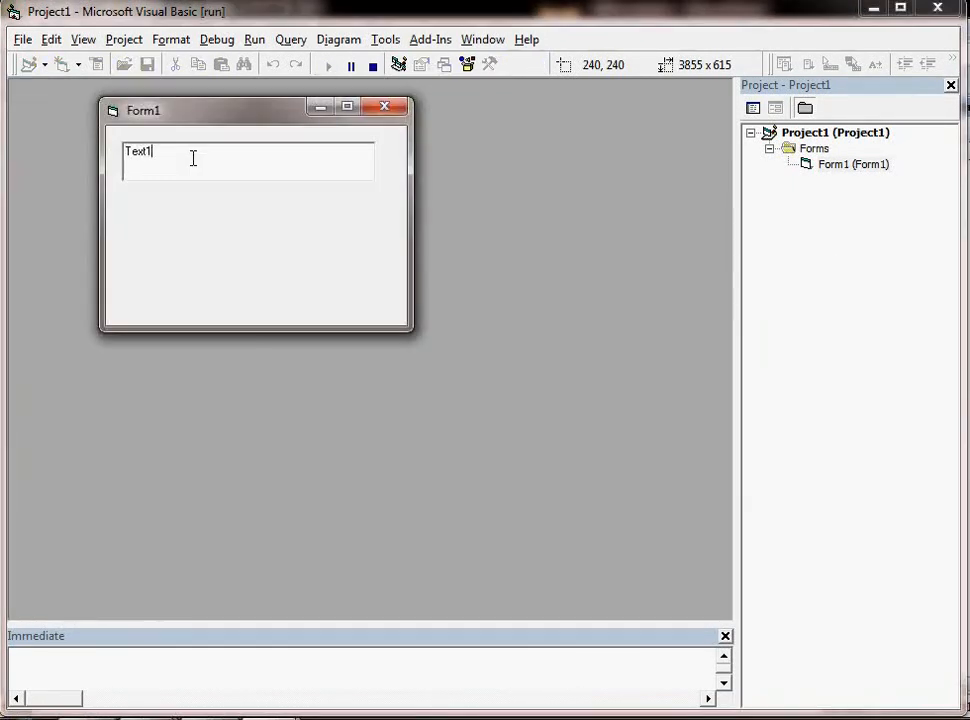
text(H)
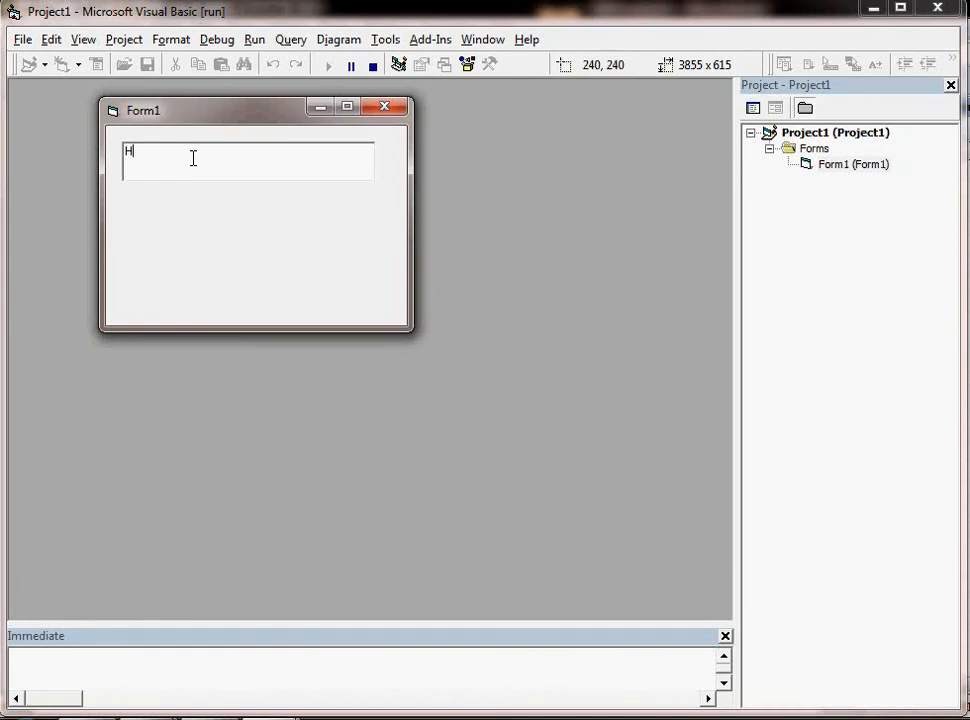
text(i)
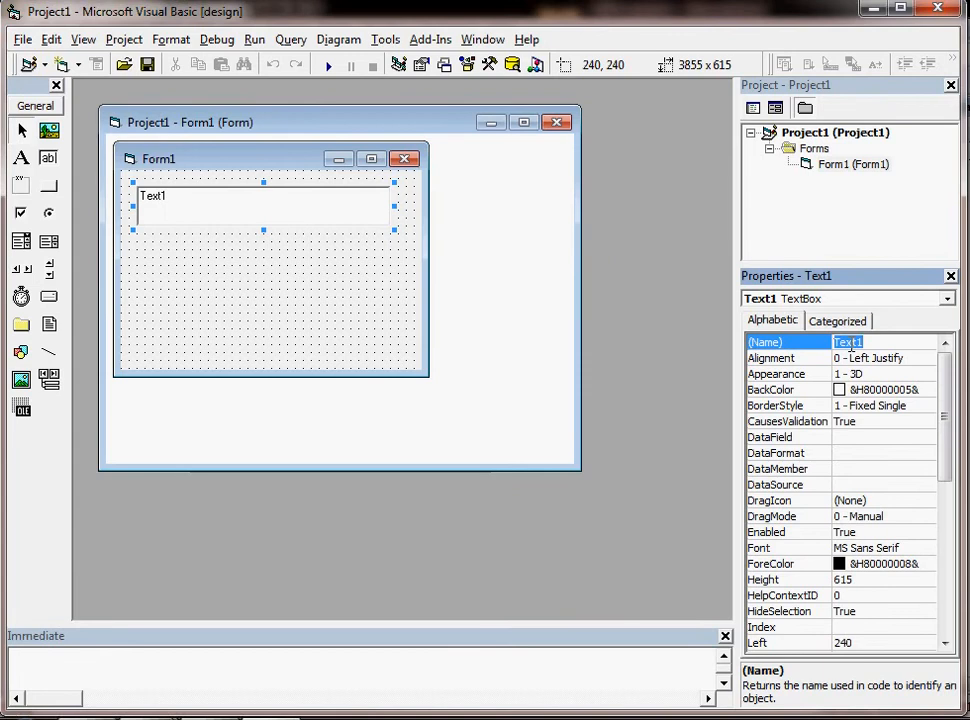
- Rename the text box from Text1 to txtDecoded in the Properties window
text(txt)
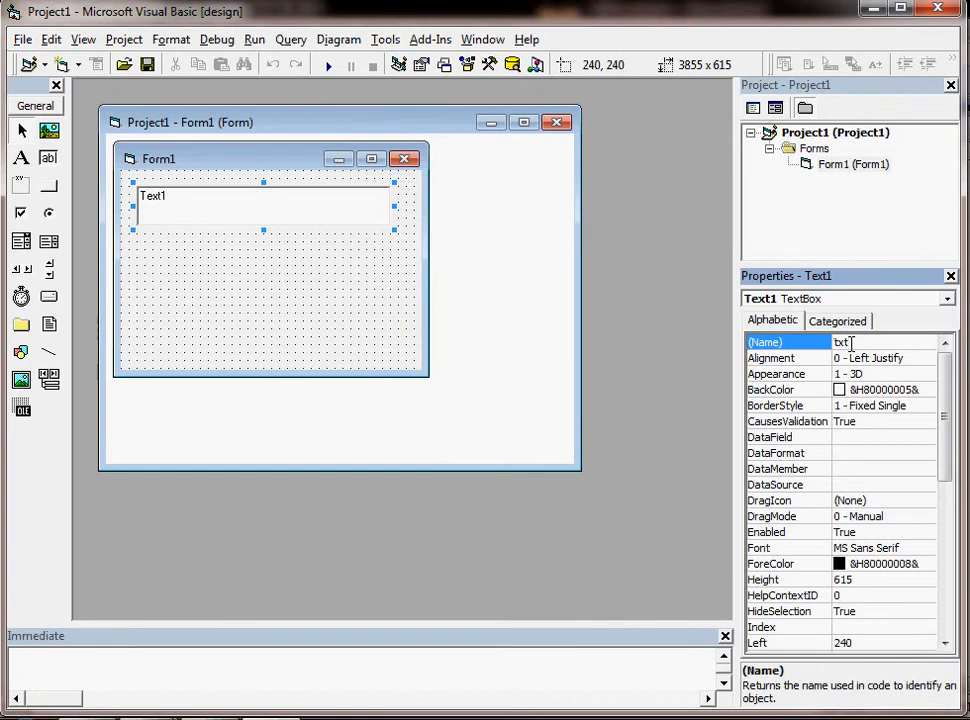
text(Bec)
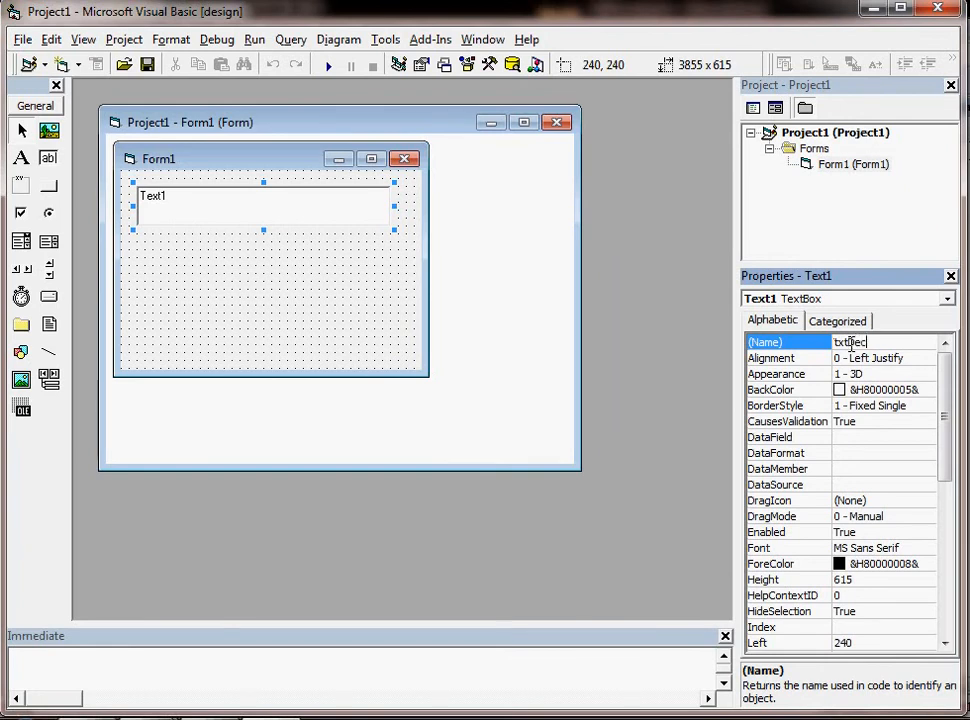
text(de)
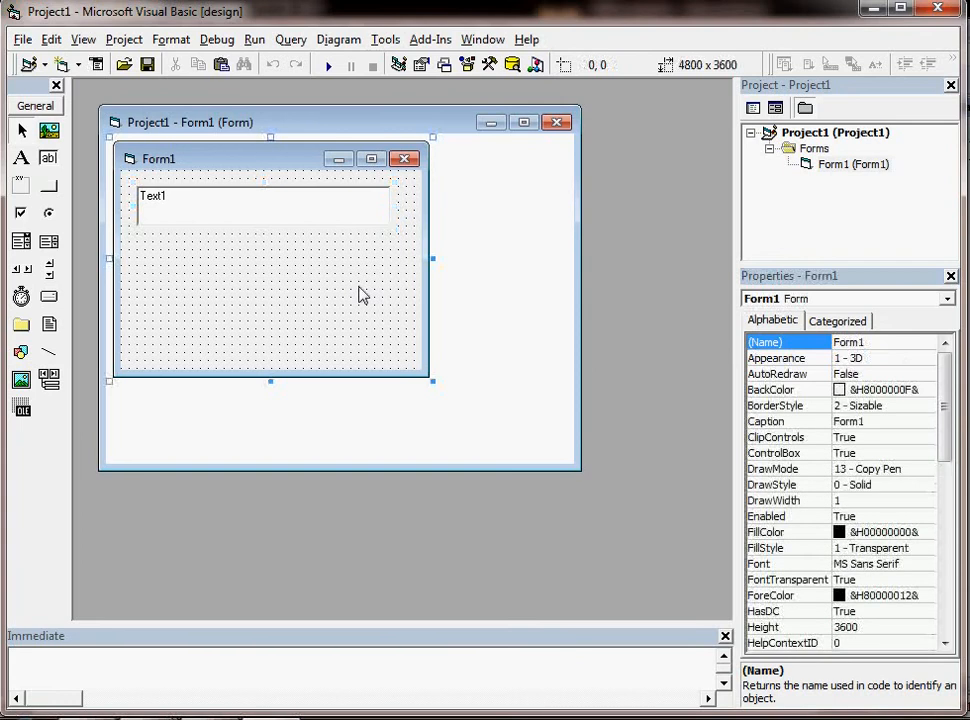
mouse_move(92, 212)
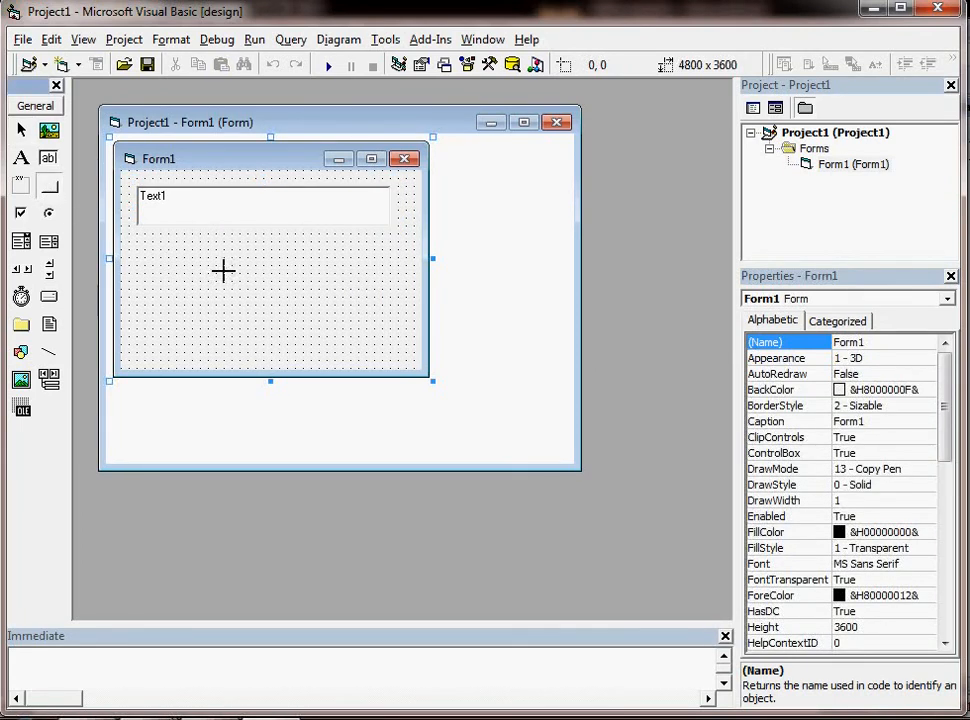
- Draw a command button below the text box and name it cmdEncode
drag(222, 272, 304, 322)
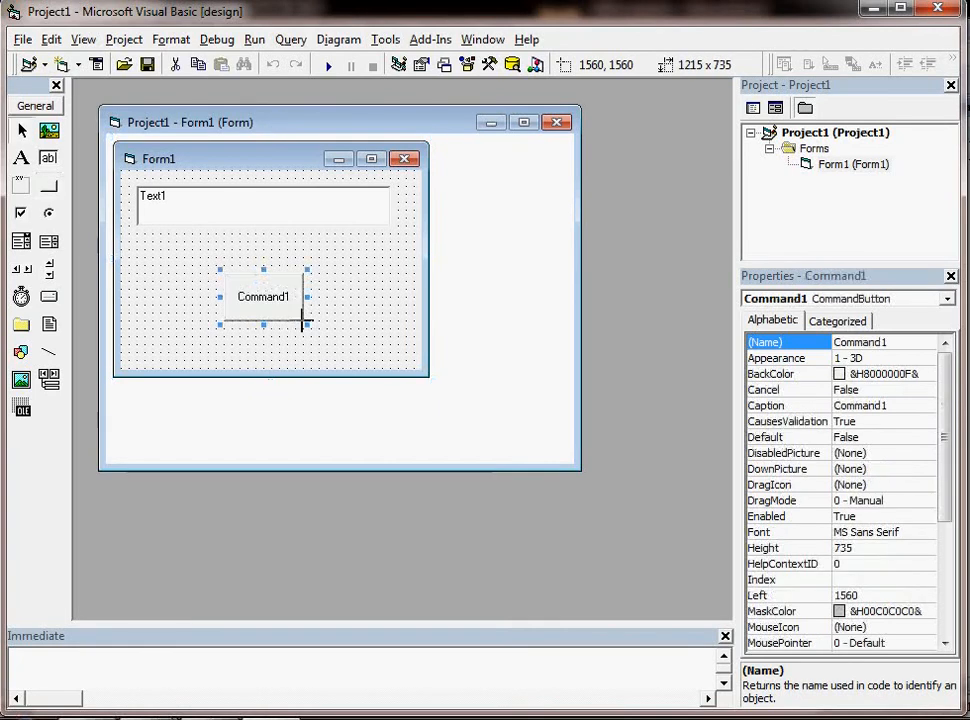
click(884, 342)
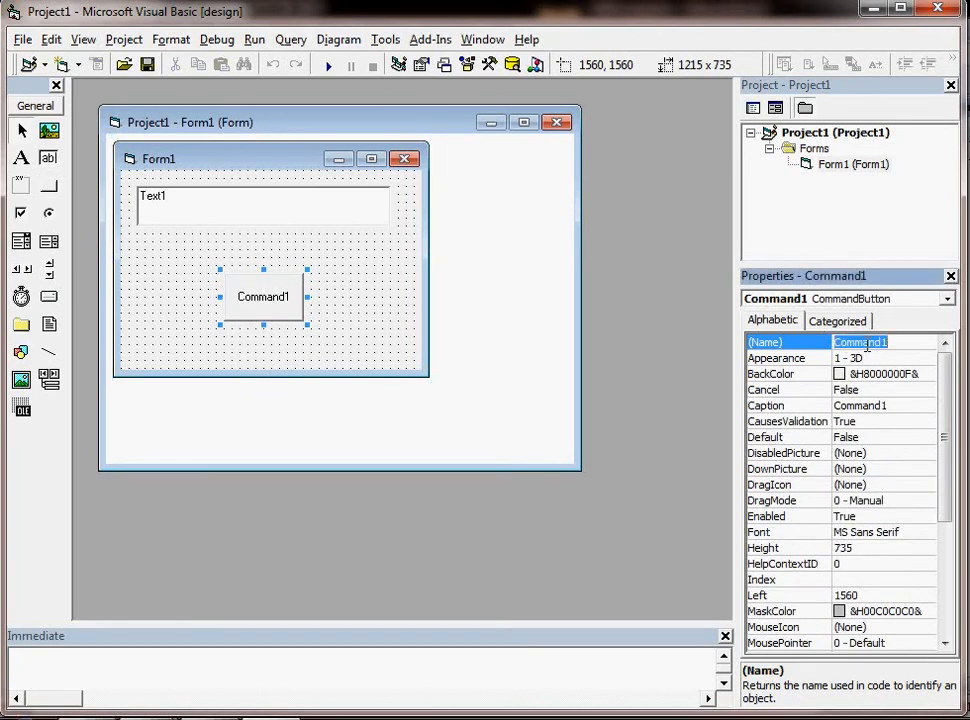
text(cm)
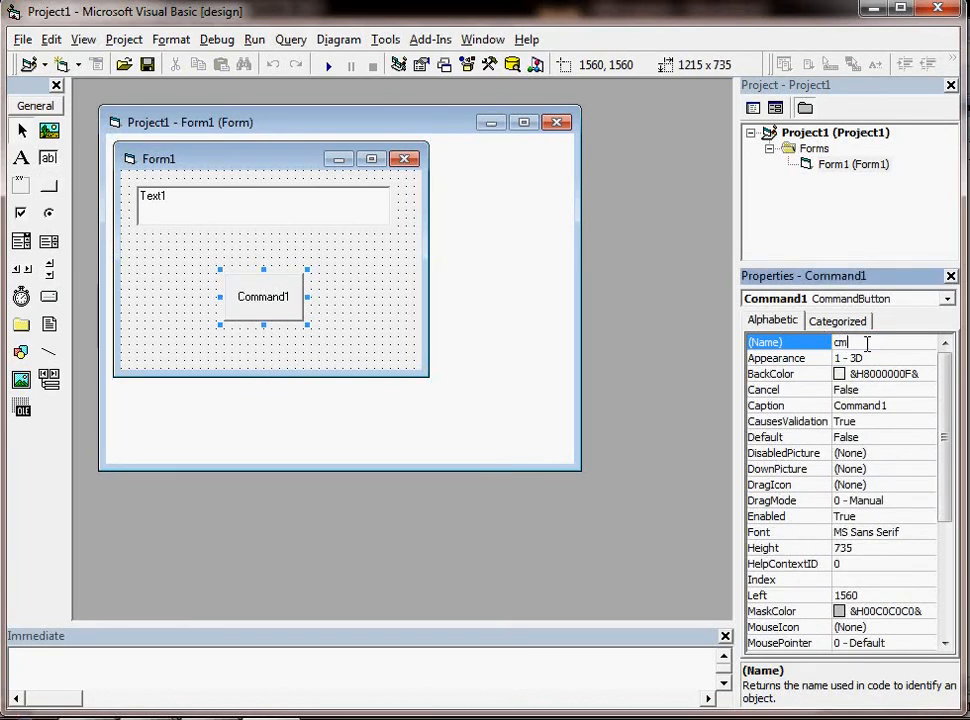
text(d)
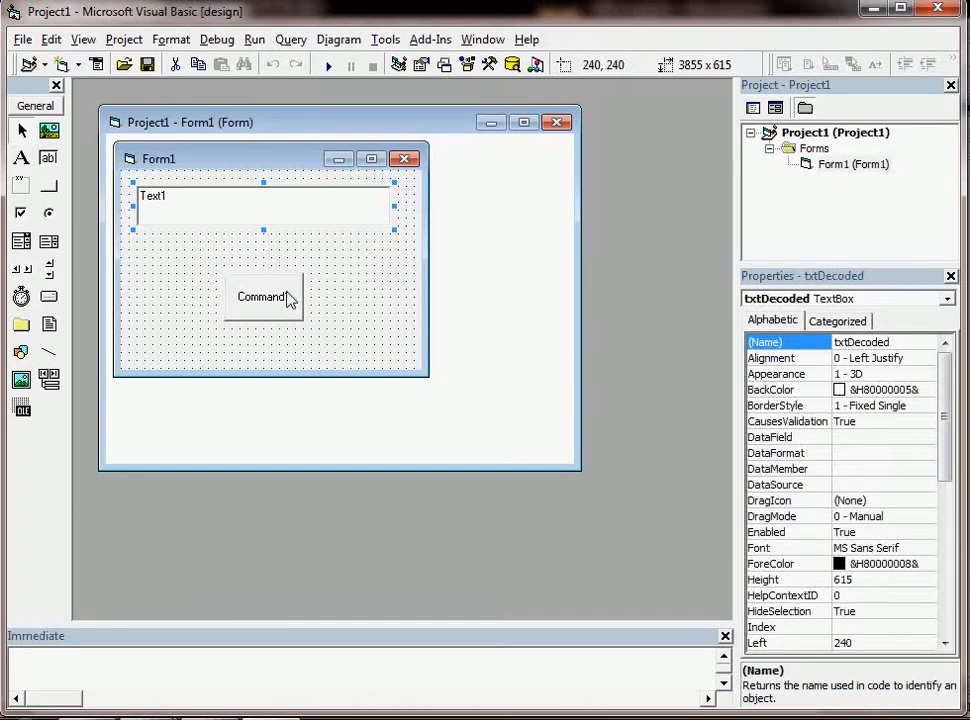
- Set the command button's Caption to Encode, then select the txtDecoded text box
click(262, 296)
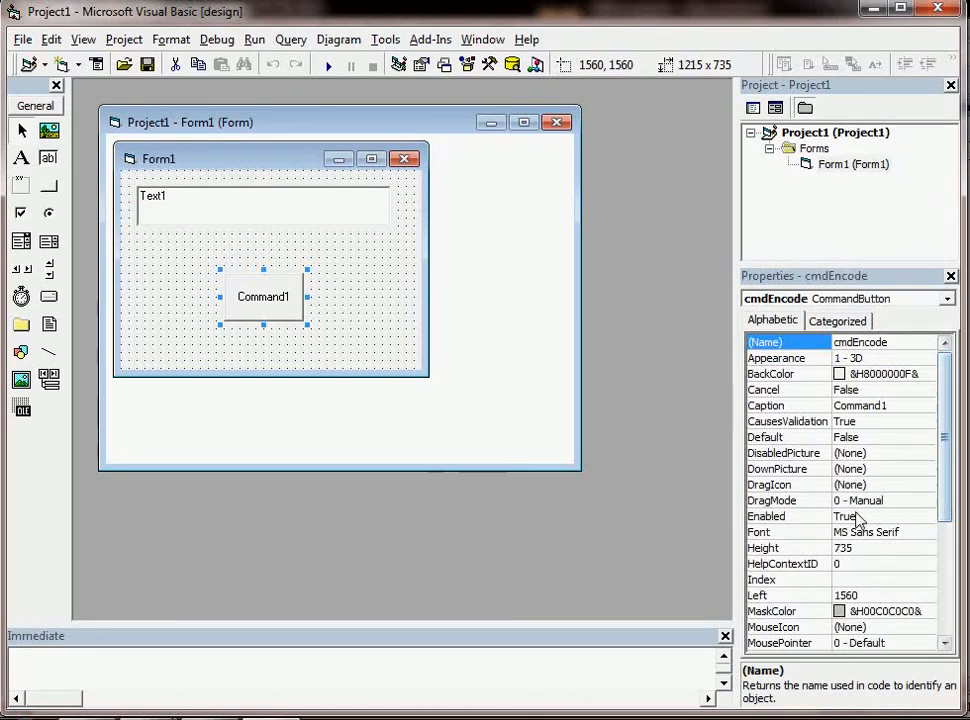
click(766, 404)
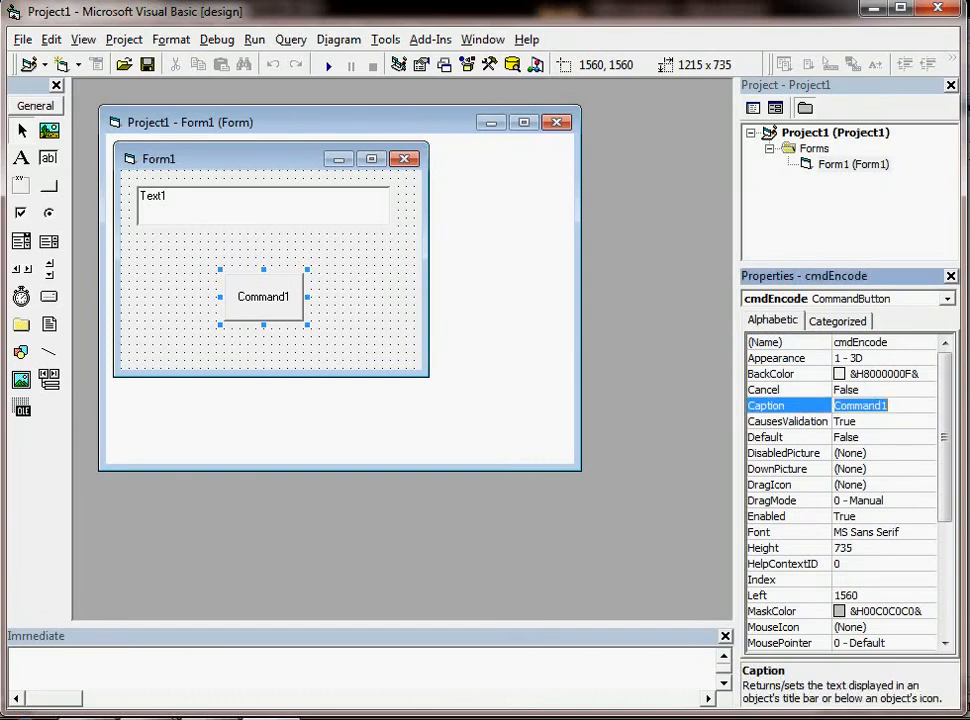
text(Encode)
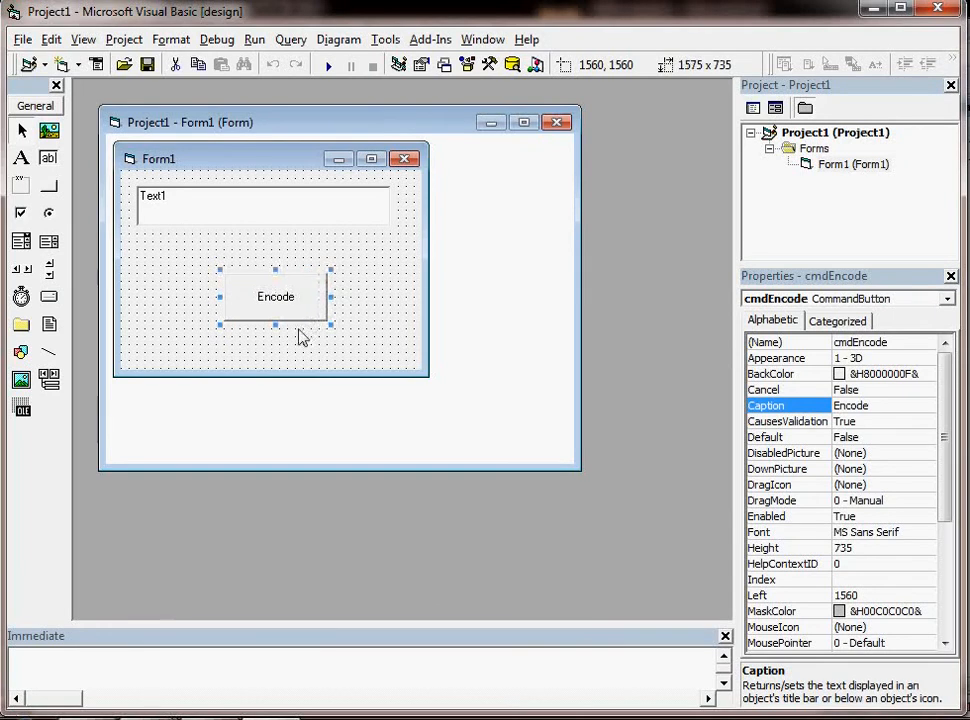
click(260, 204)
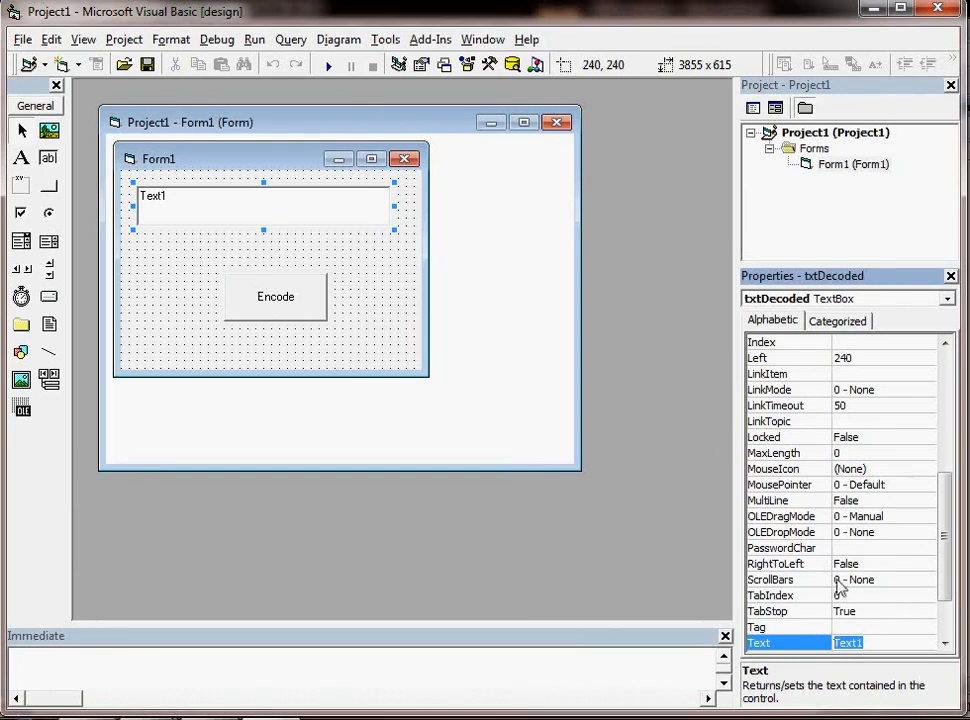
- Clear the default Text1 contents so the txtDecoded text box is blank
key(Delete)
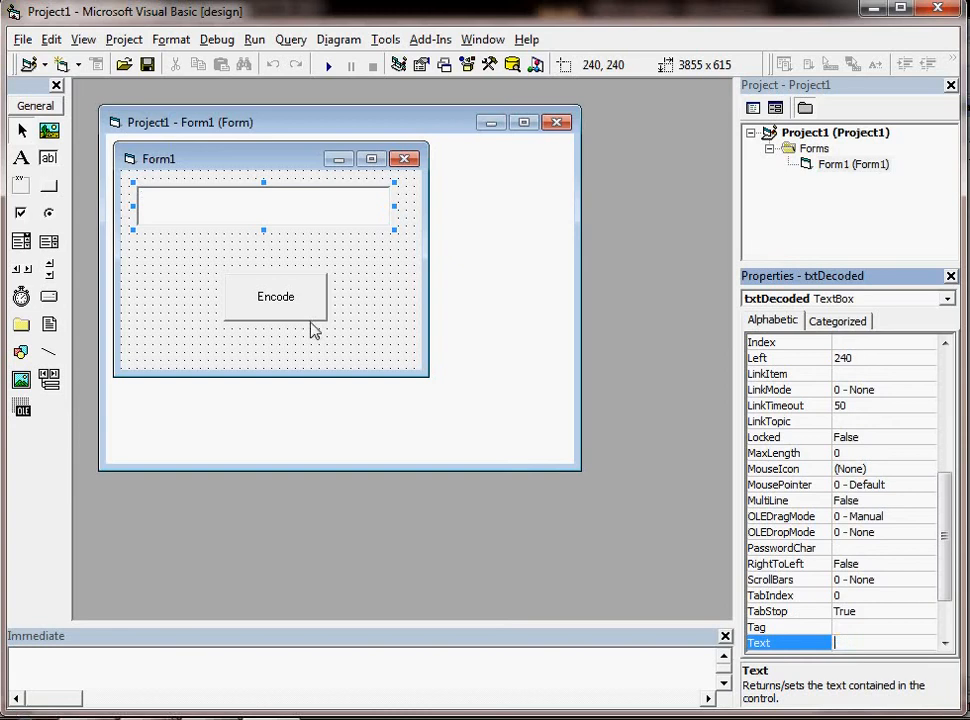
click(324, 64)
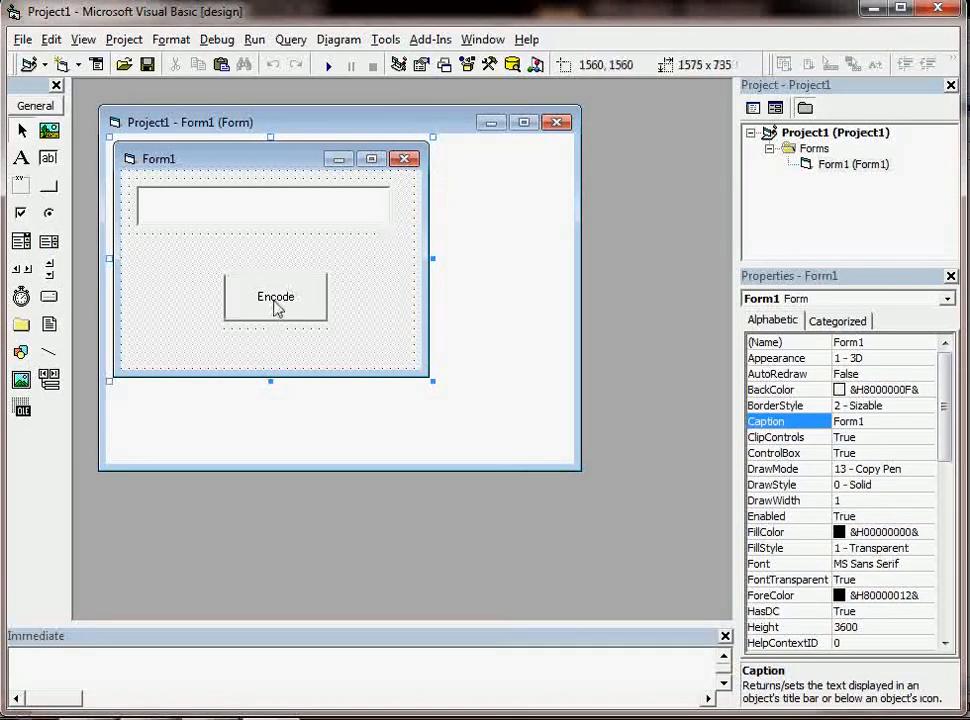
click(276, 298)
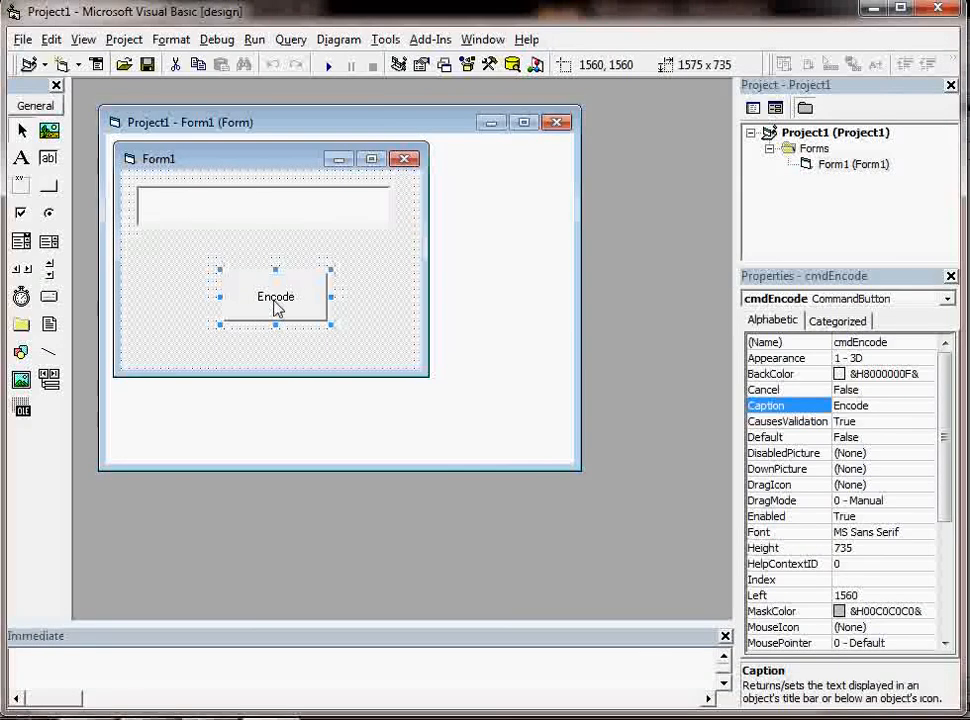
- Bring up the empty cmdEncode_Click procedure in an enlarged code window
double_click(276, 296)
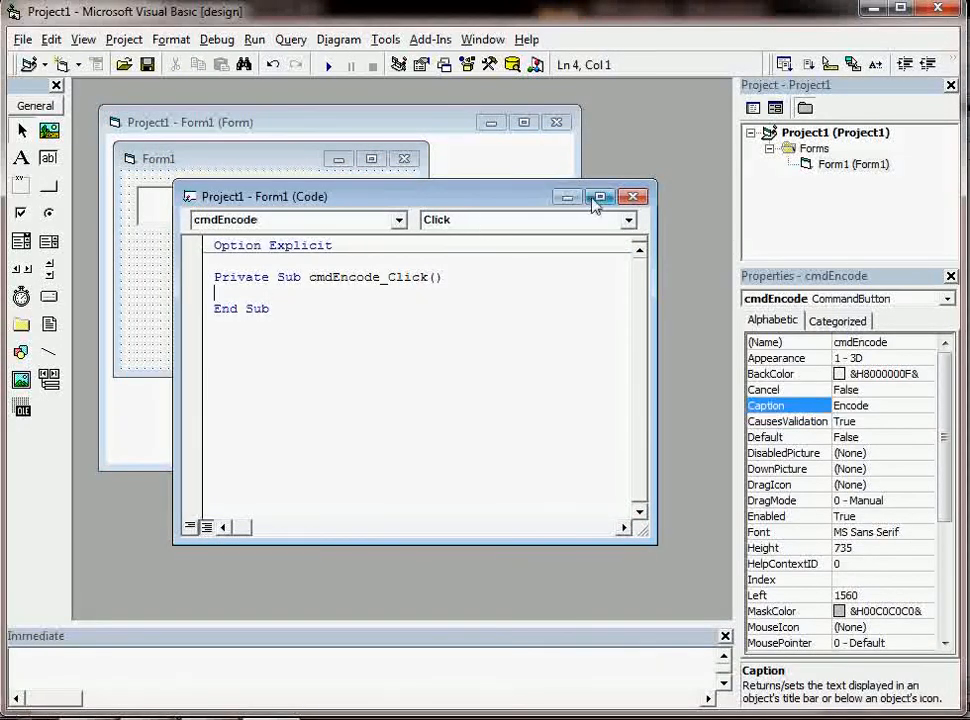
click(600, 196)
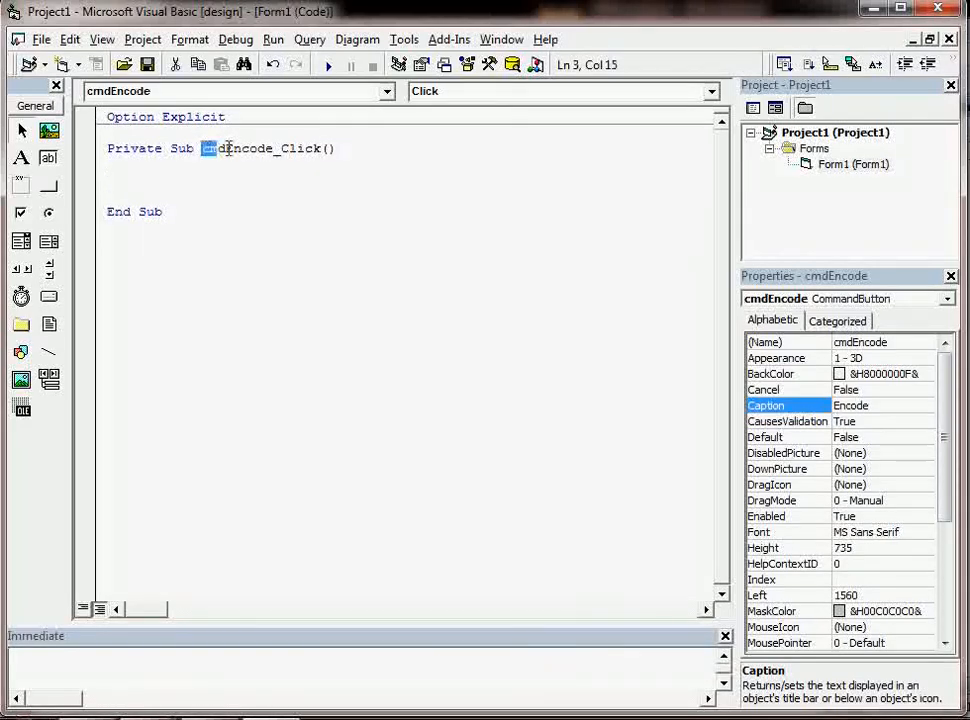
double_click(236, 148)
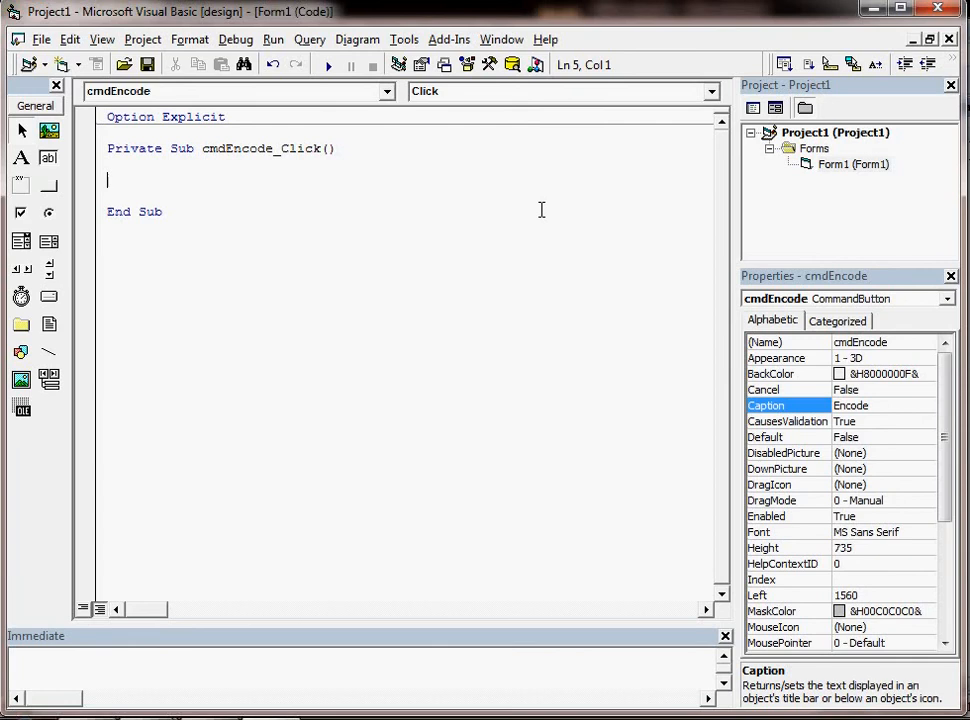
- Declare Dim sValue As String as the procedure's first line
text(Dim)
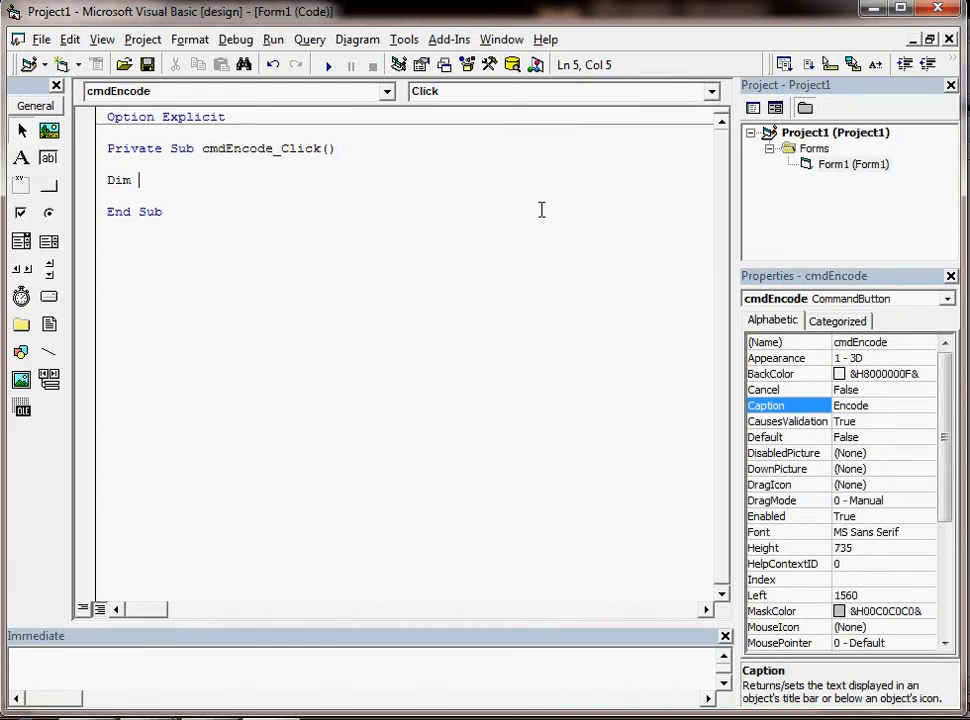
text(Value as s)
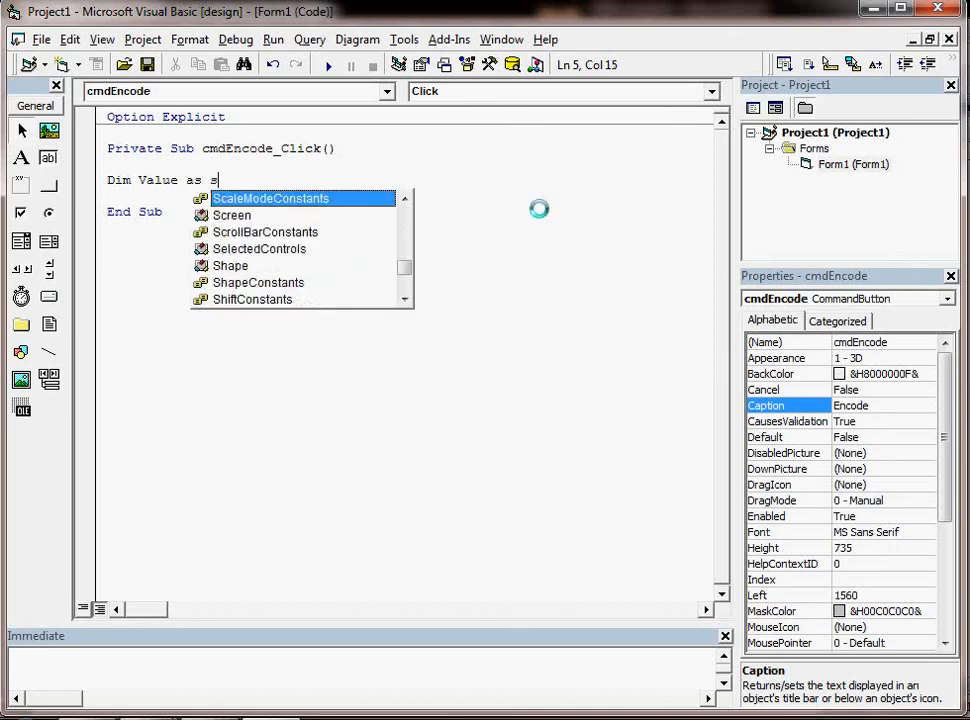
text(tring)
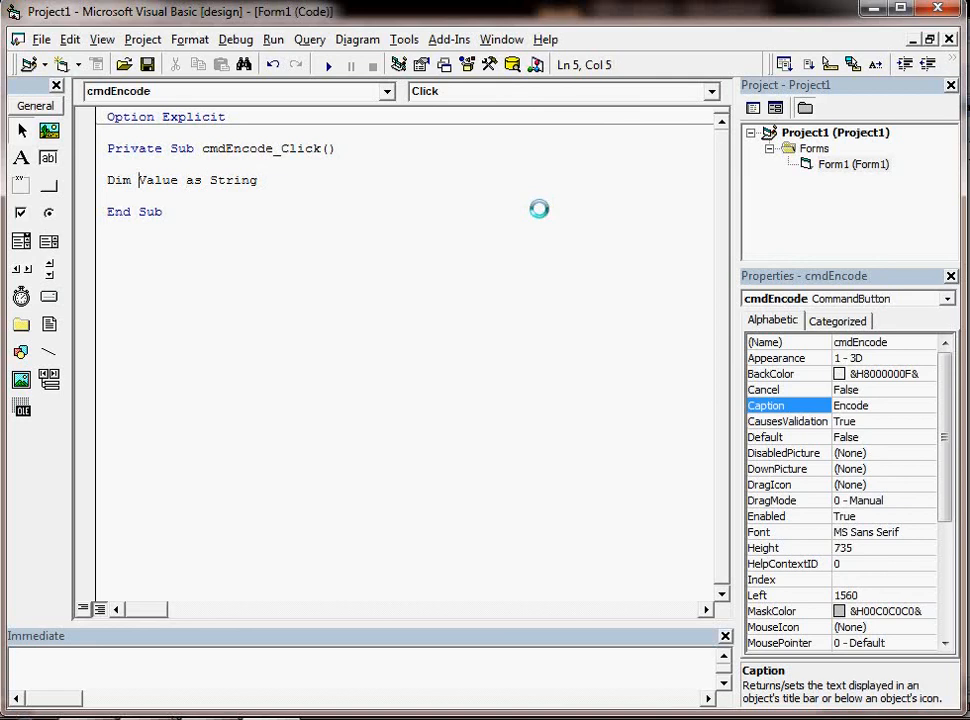
text(s)
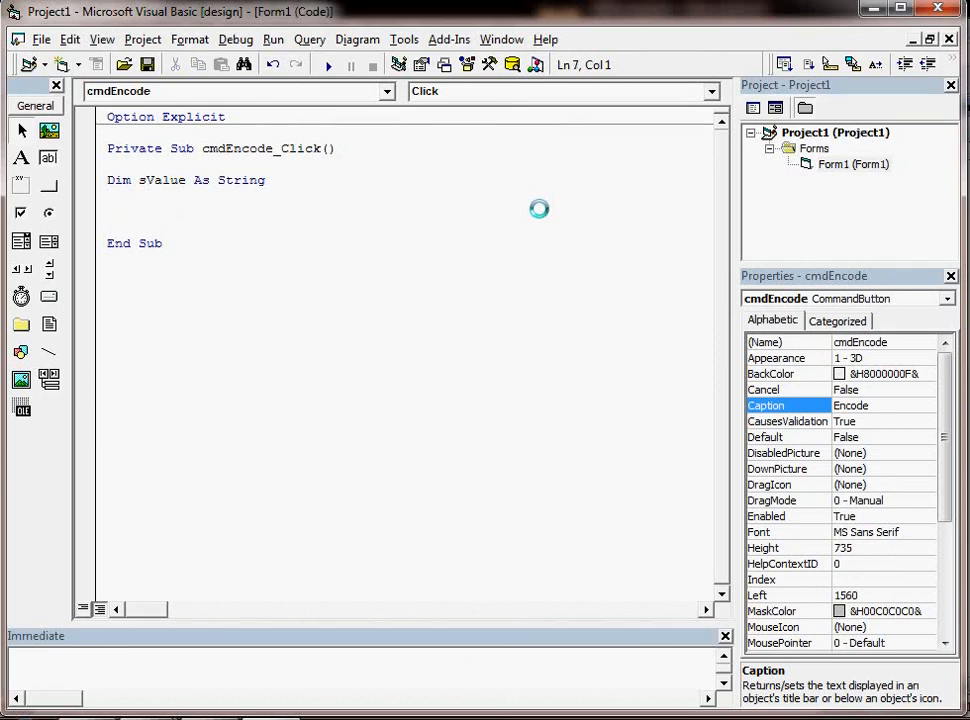
click(112, 212)
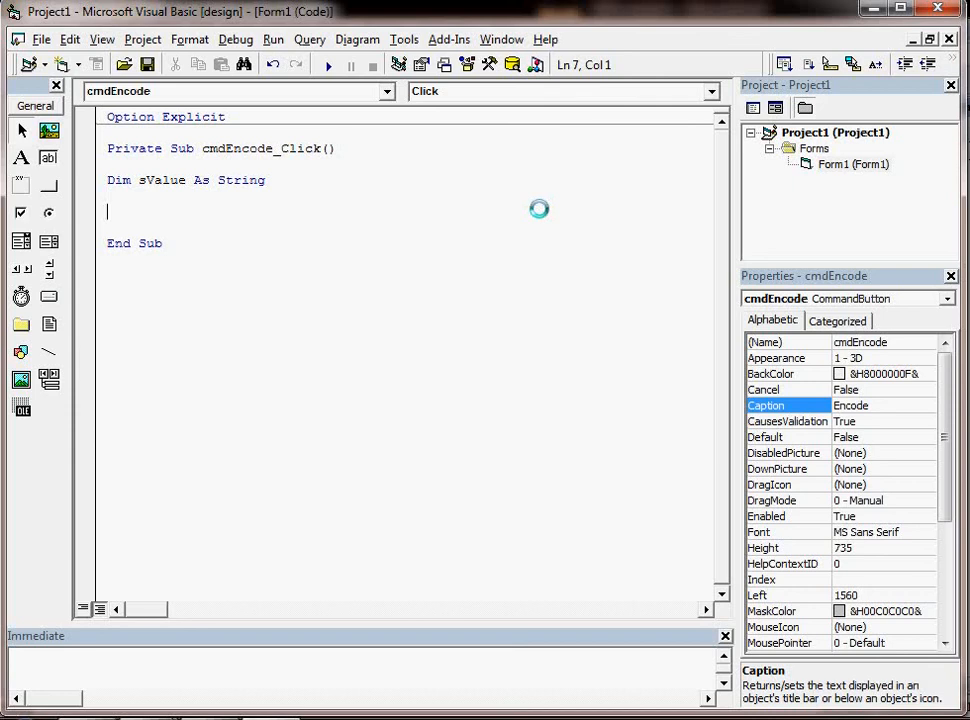
- Add the line sValue = txtDecoded.Text after the declaration
text(s)
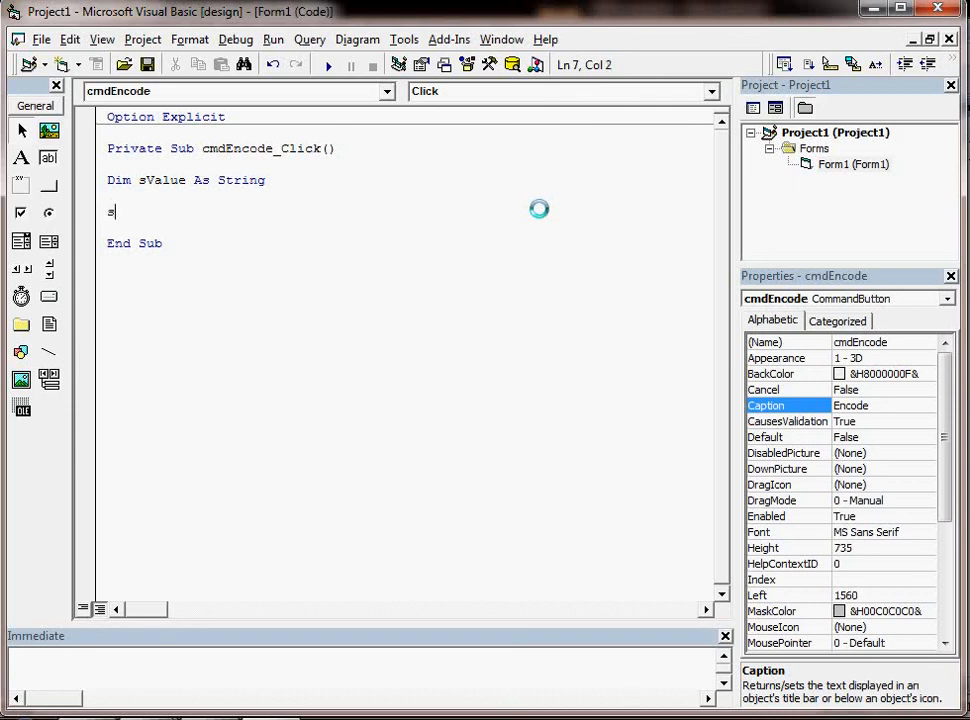
text(value)
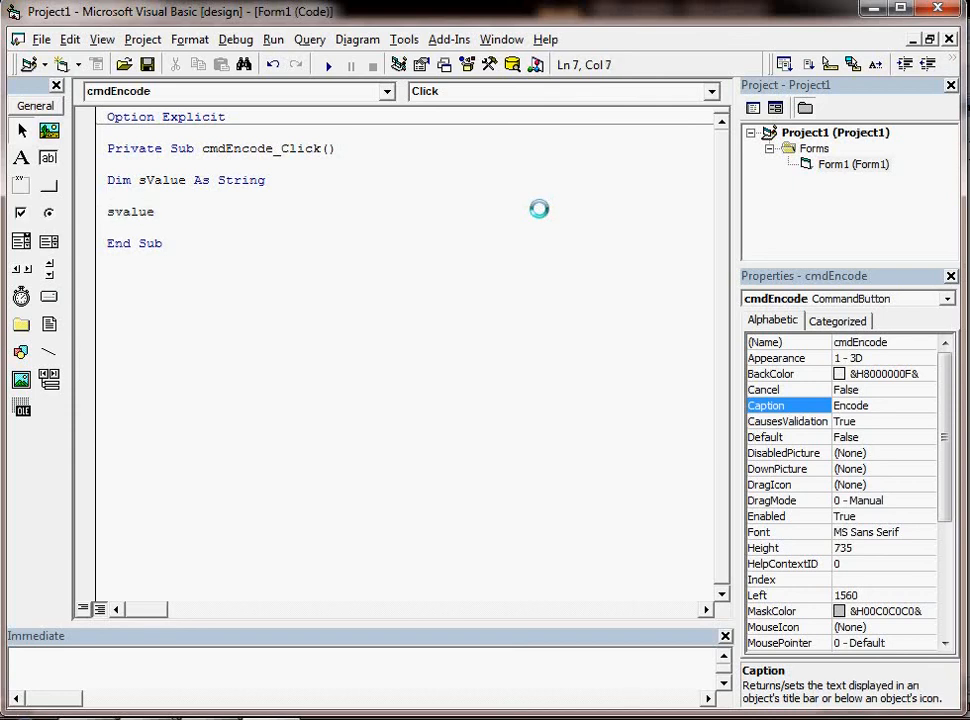
click(152, 212)
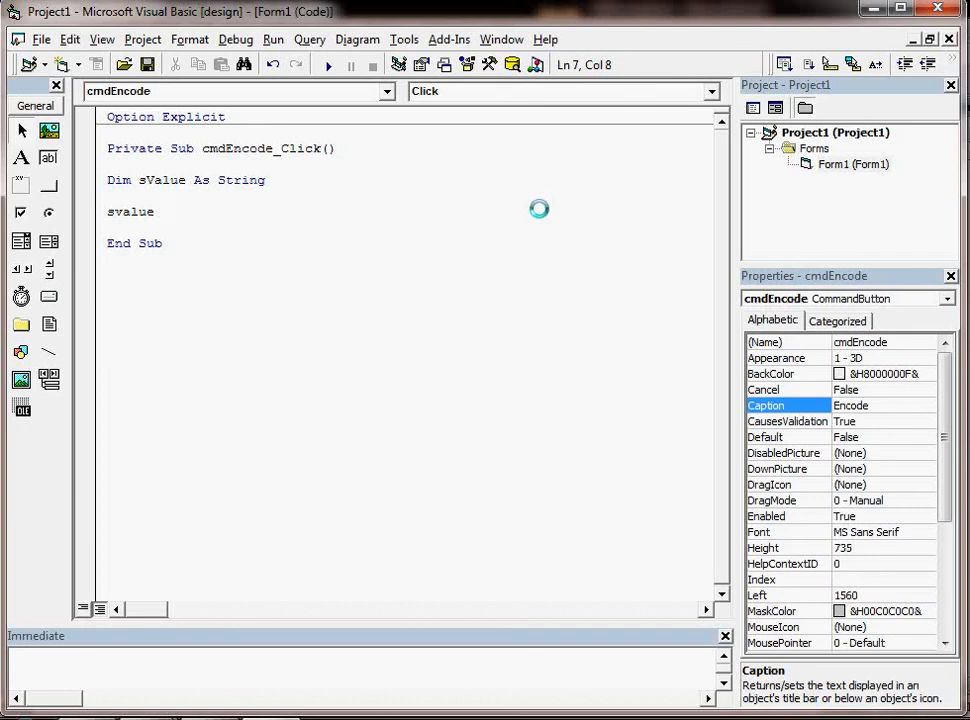
text(=)
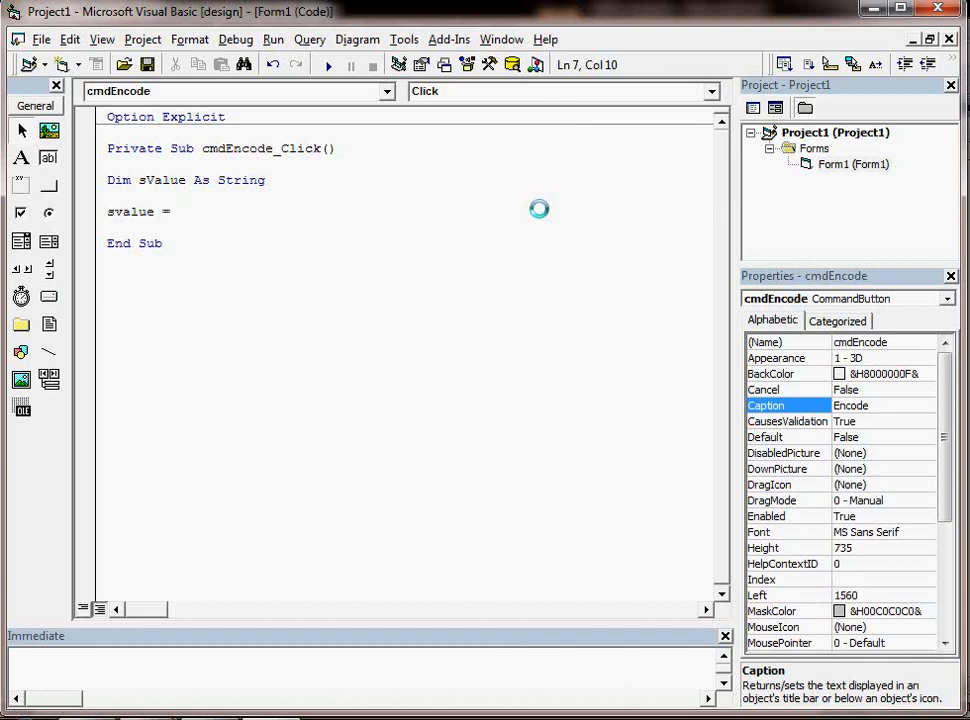
text(txt)
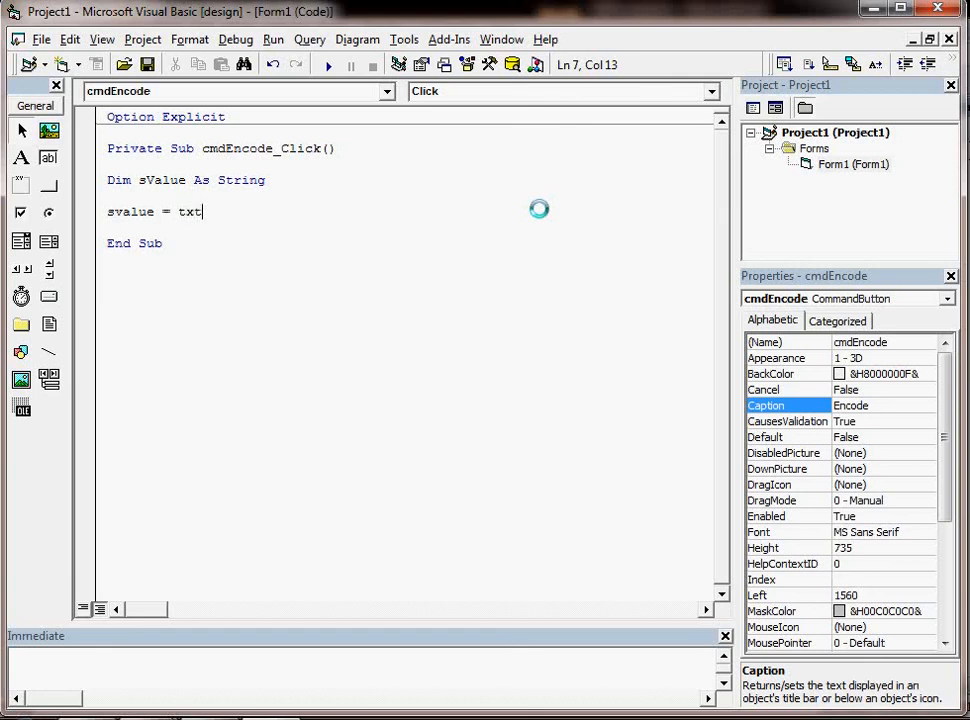
text(decod)
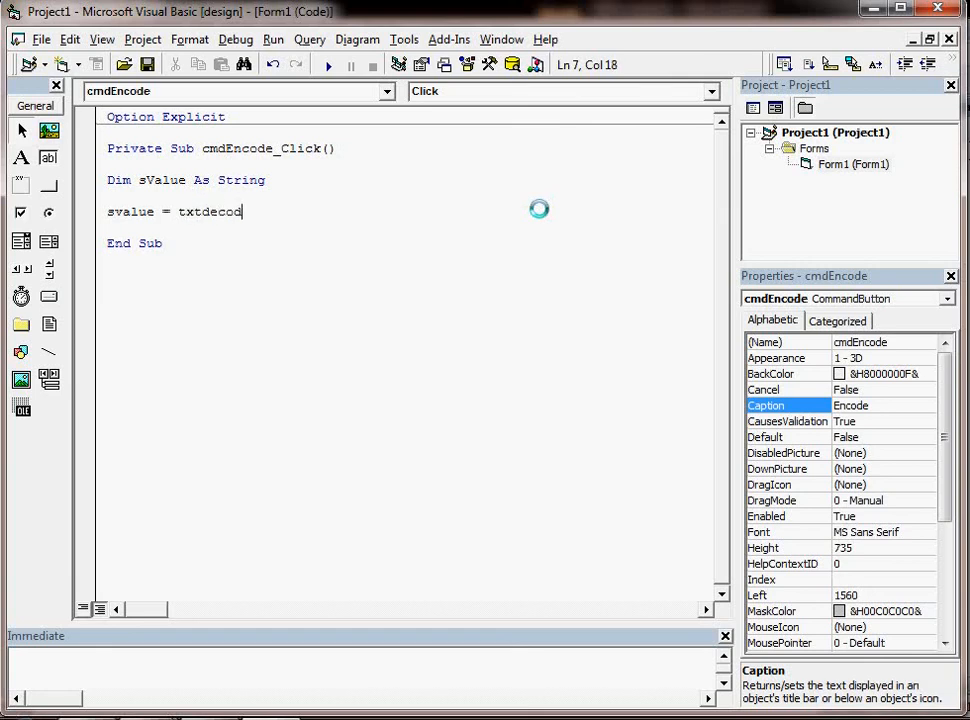
text(d.)
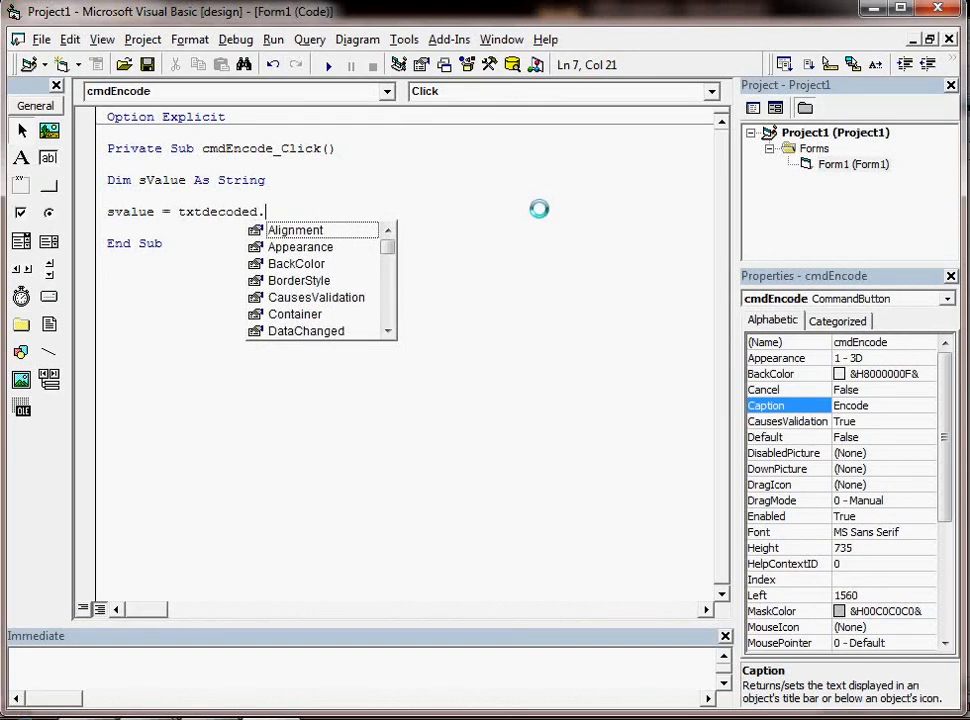
text(te)
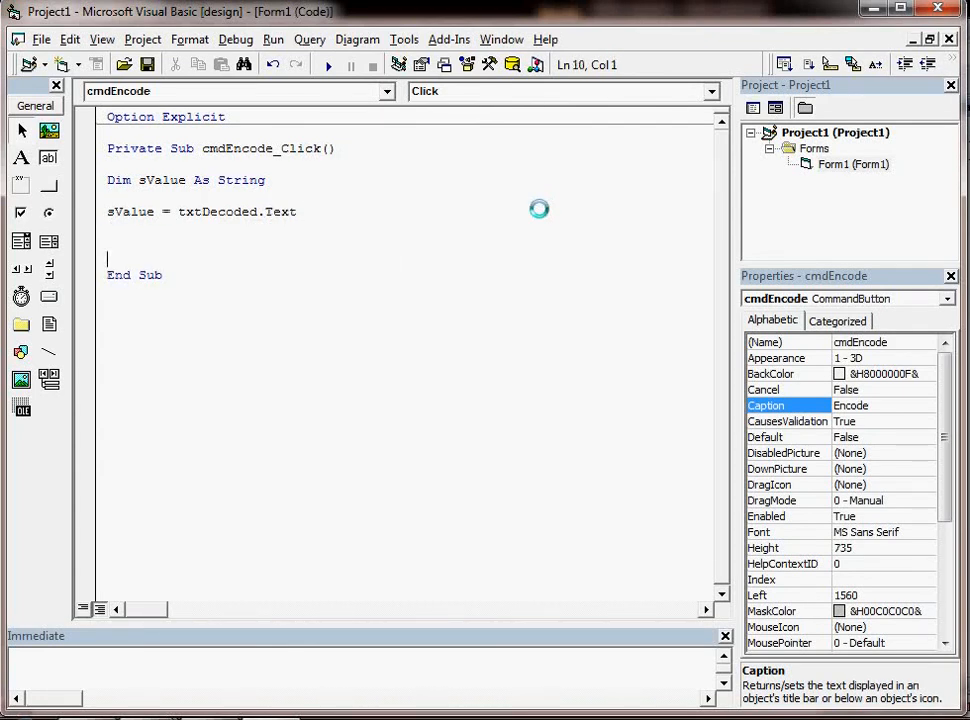
- End the procedure with the line MsgBox sValue
text(msg)
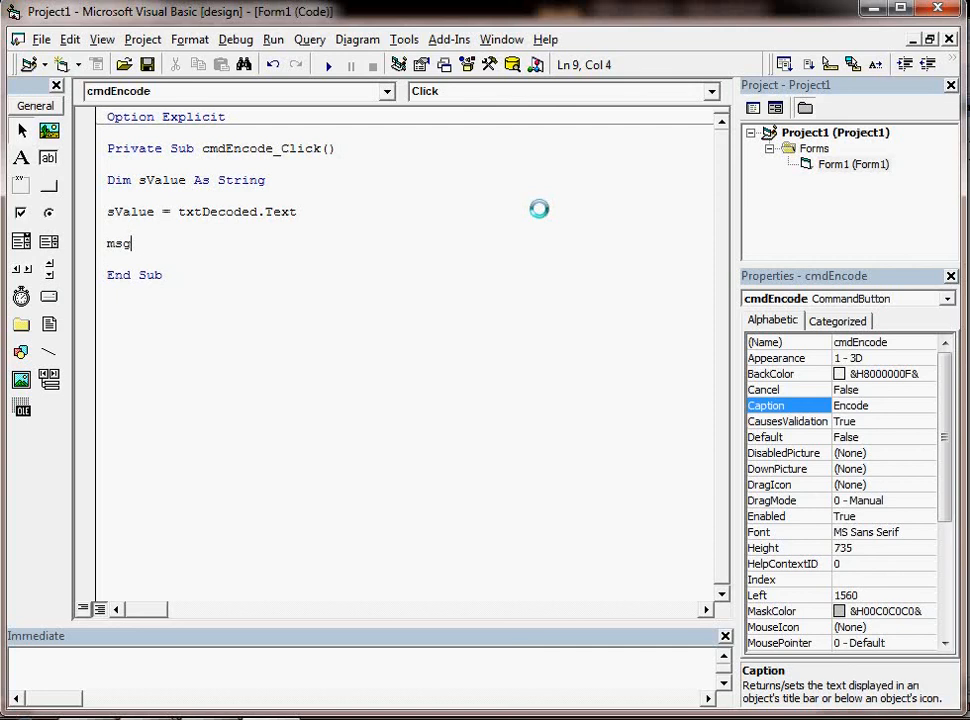
text(box)
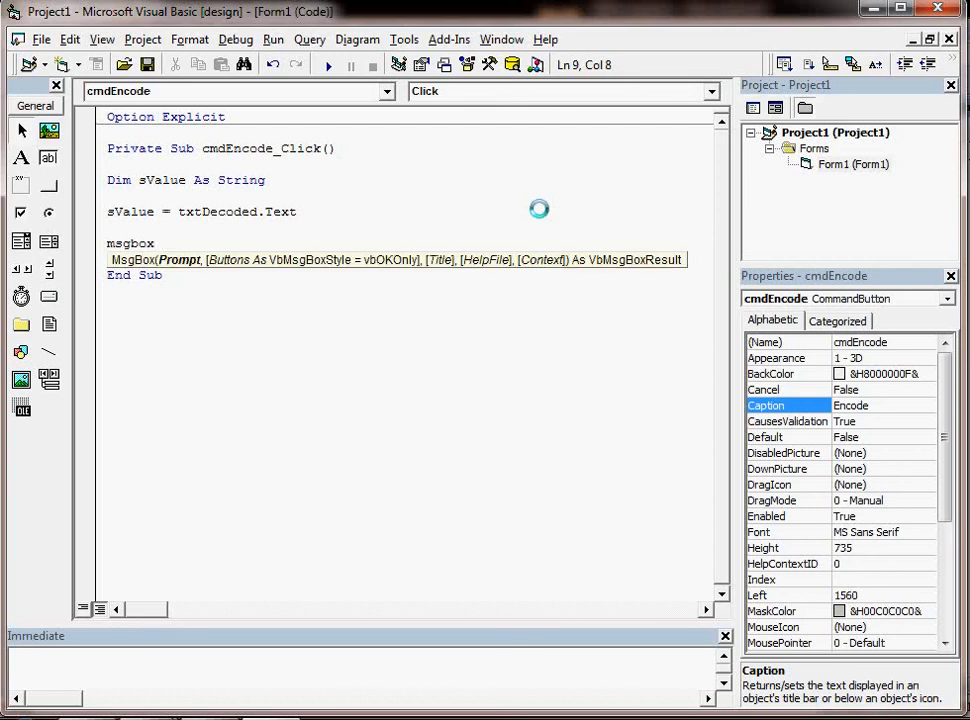
text(svalue)
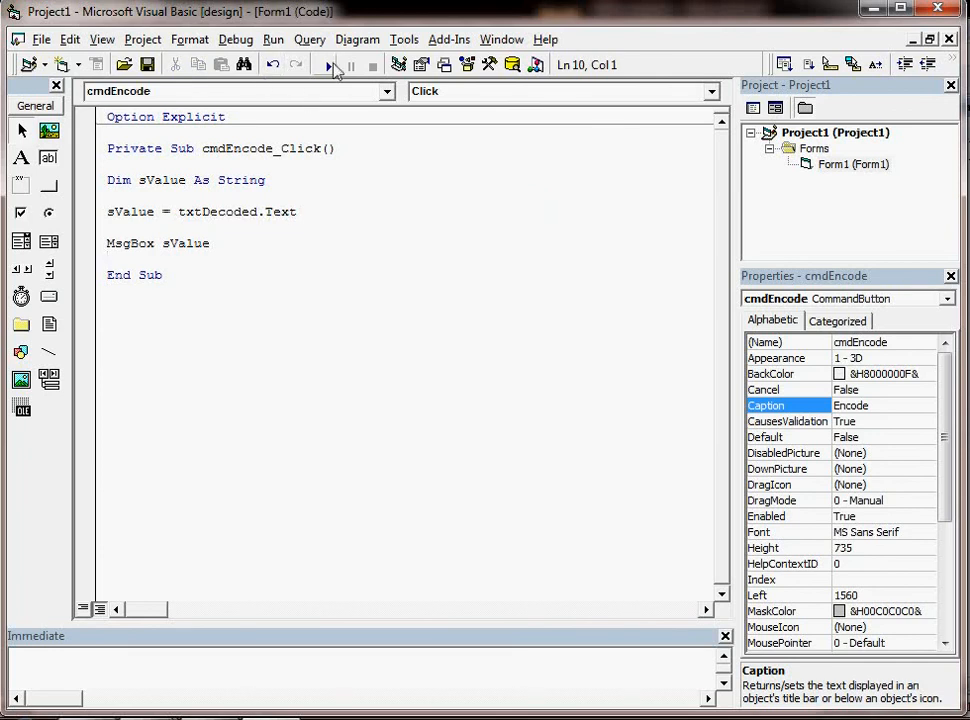
- Run the project, enter 12345 and use Encode to show it in a message box
click(324, 64)
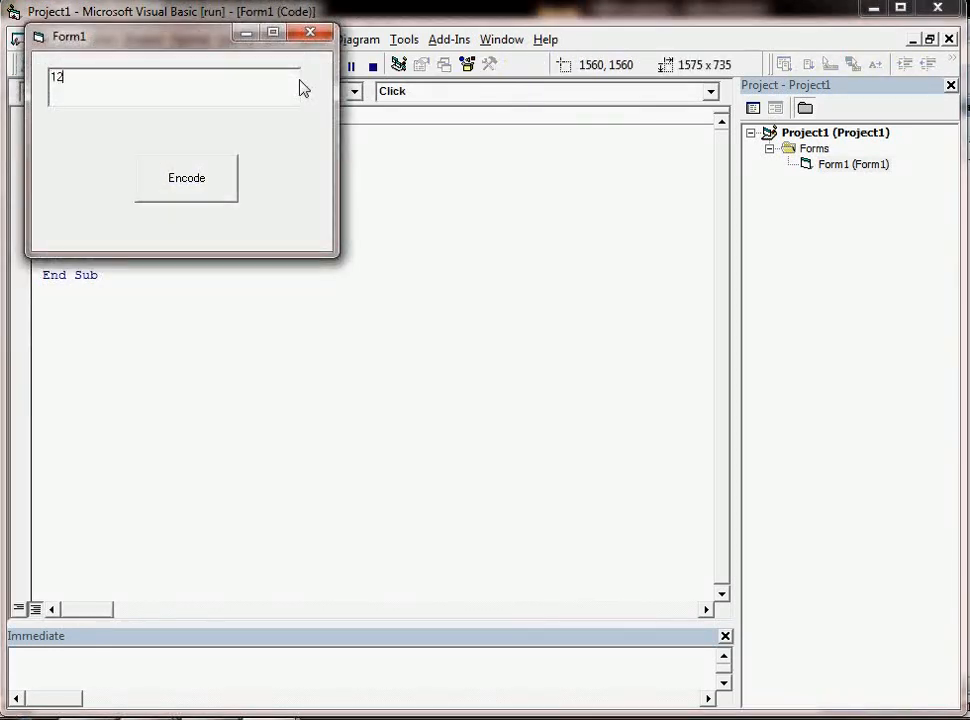
text(345)
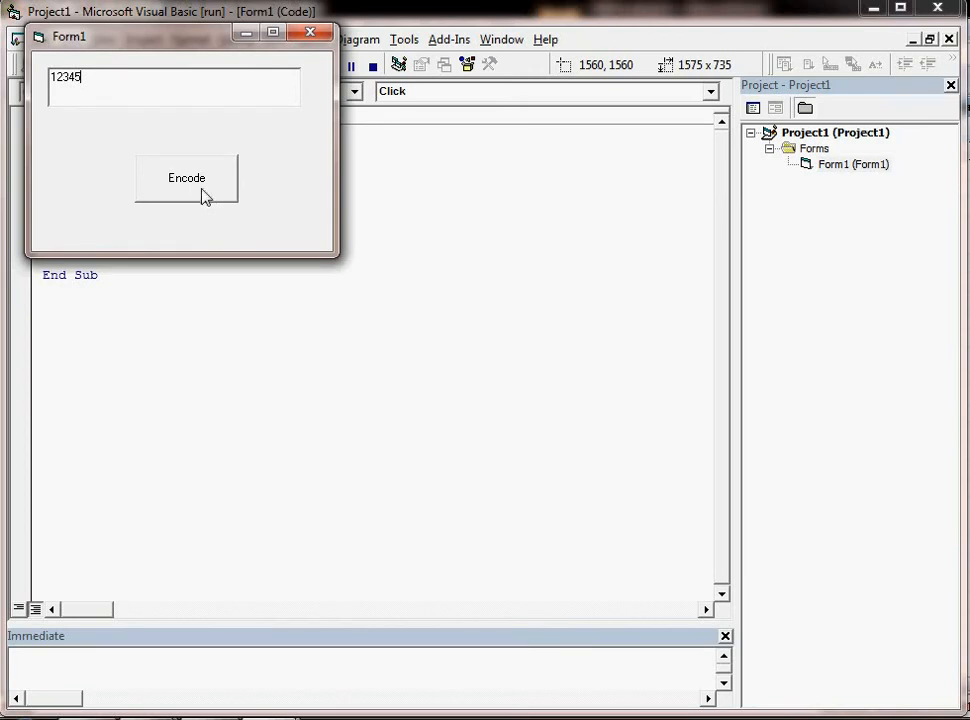
click(186, 178)
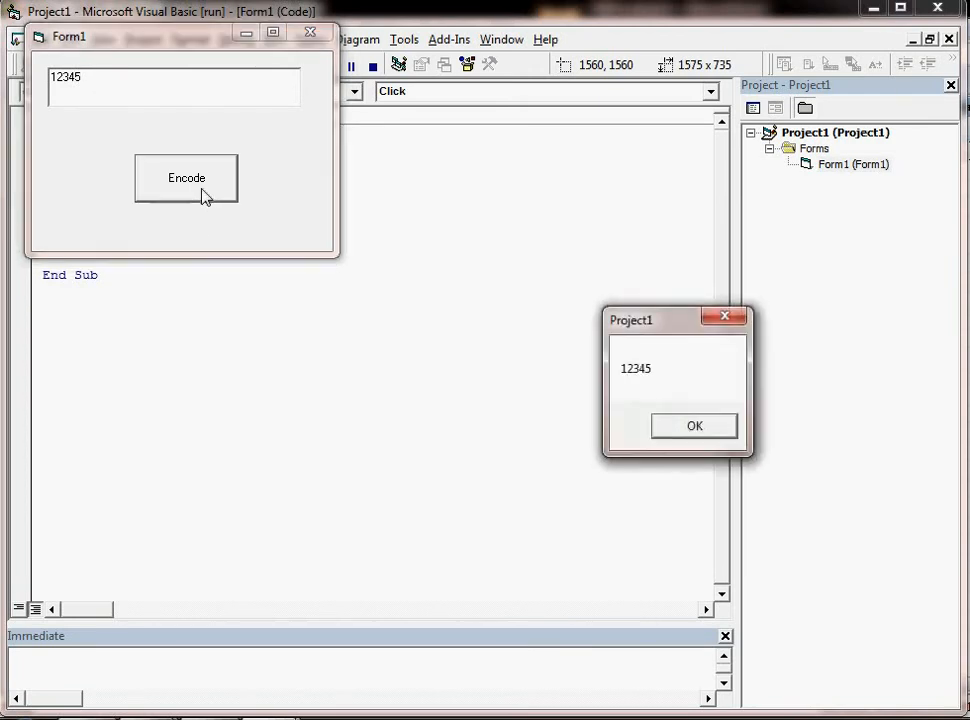
mouse_move(674, 390)
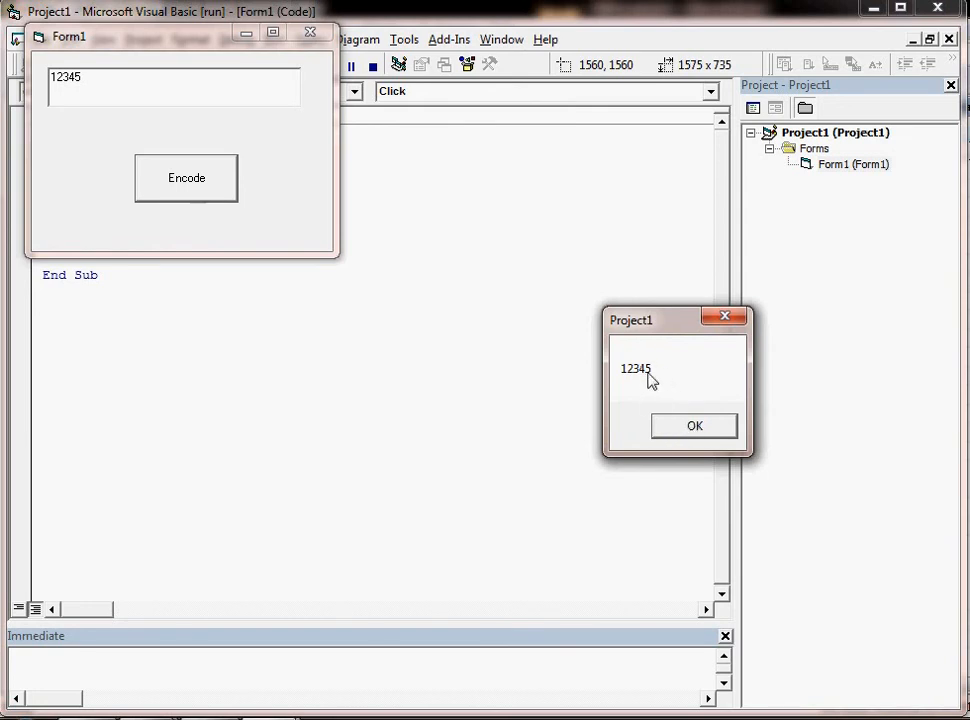
mouse_move(96, 94)
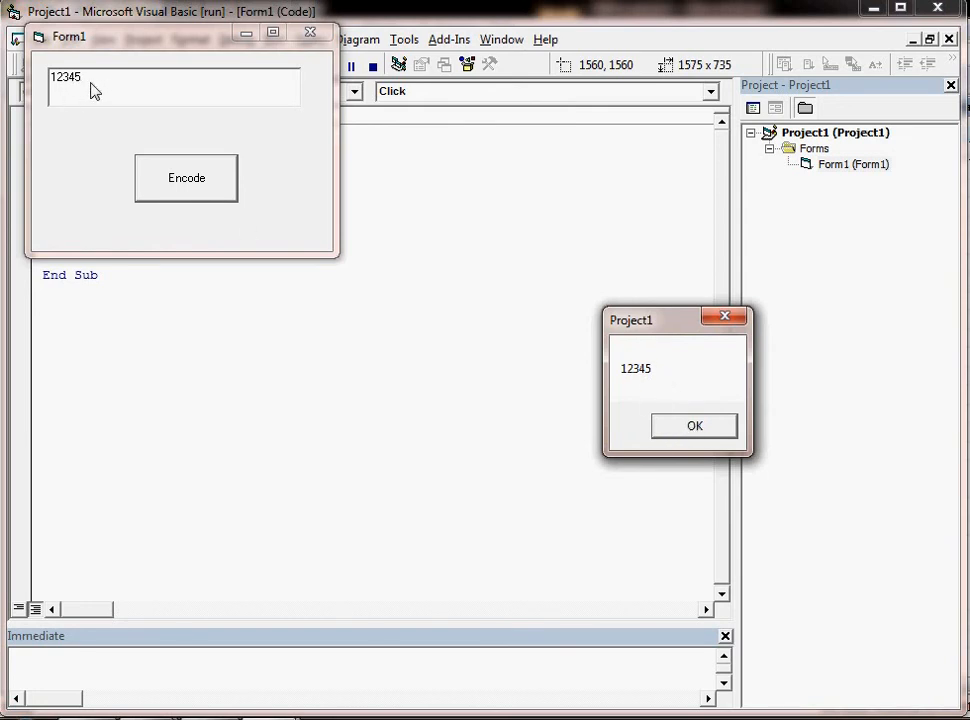
mouse_move(712, 436)
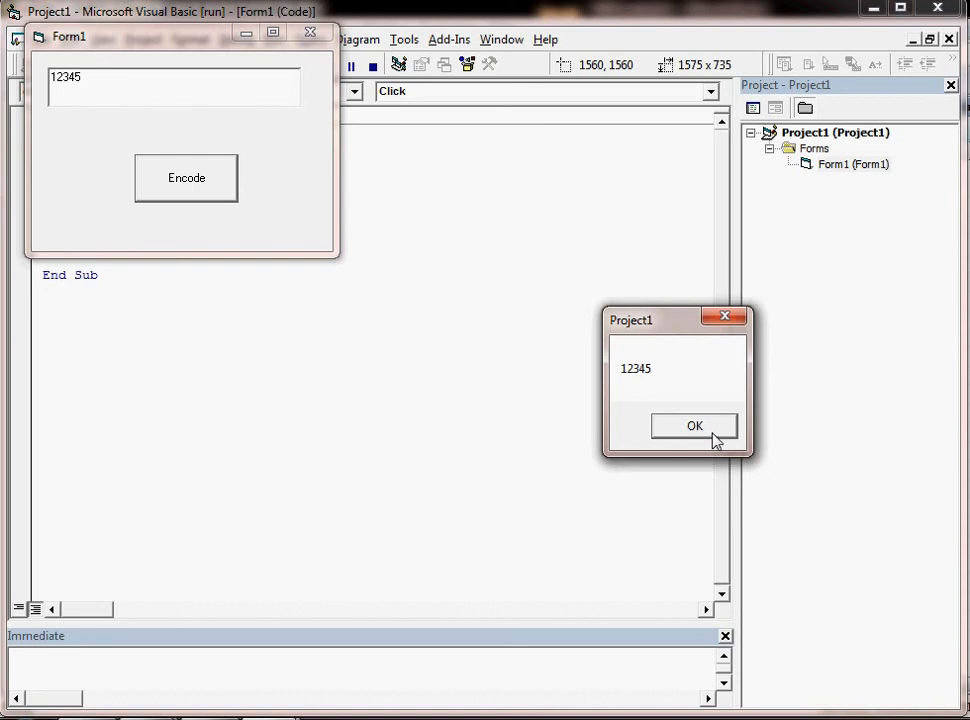